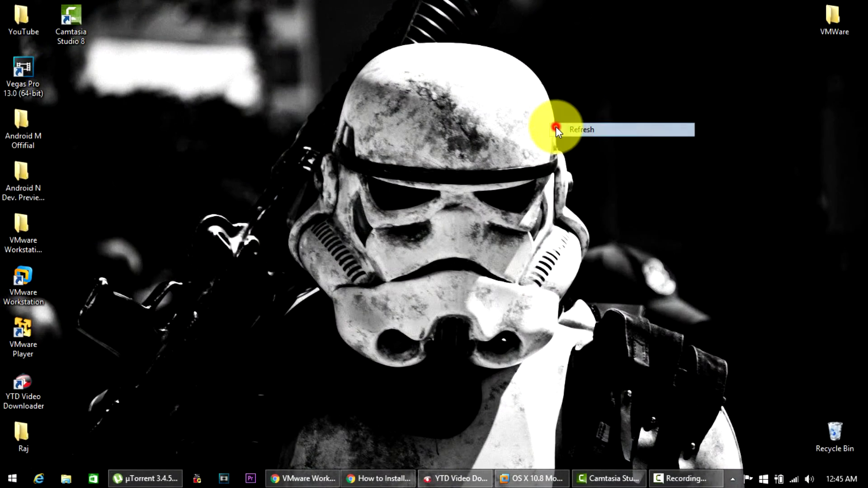
Step: Bring the VMware Workstation window with the OS X 10.8 Mountain Lion VM to the front
left_click(581, 129)
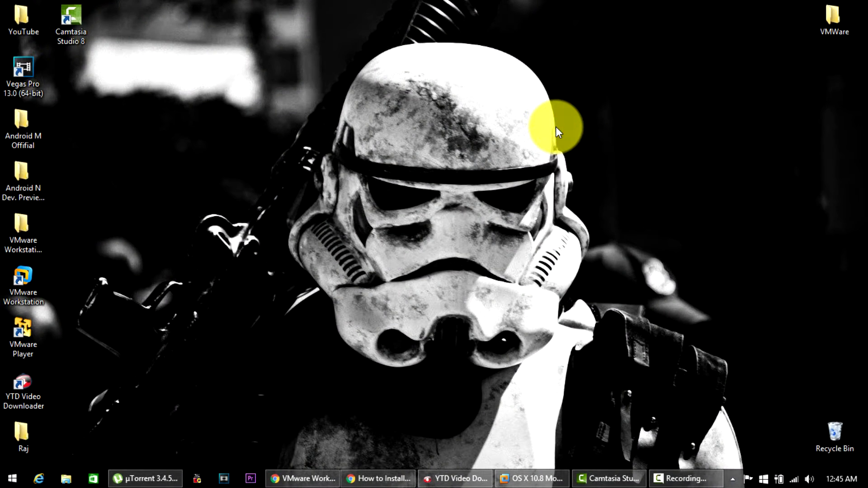
mouse_move(521, 129)
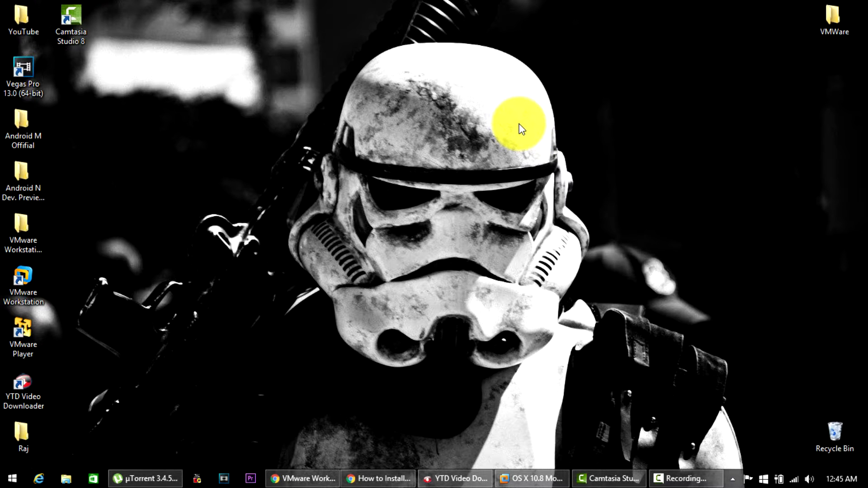
left_click(532, 479)
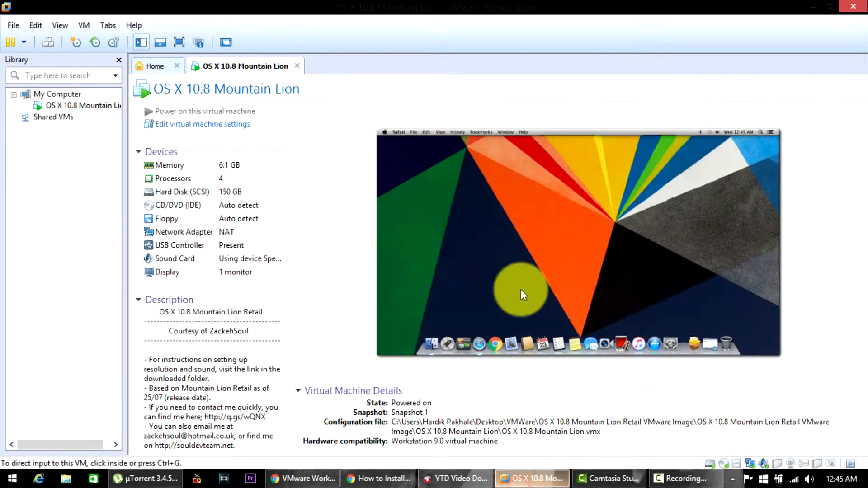
mouse_move(396, 188)
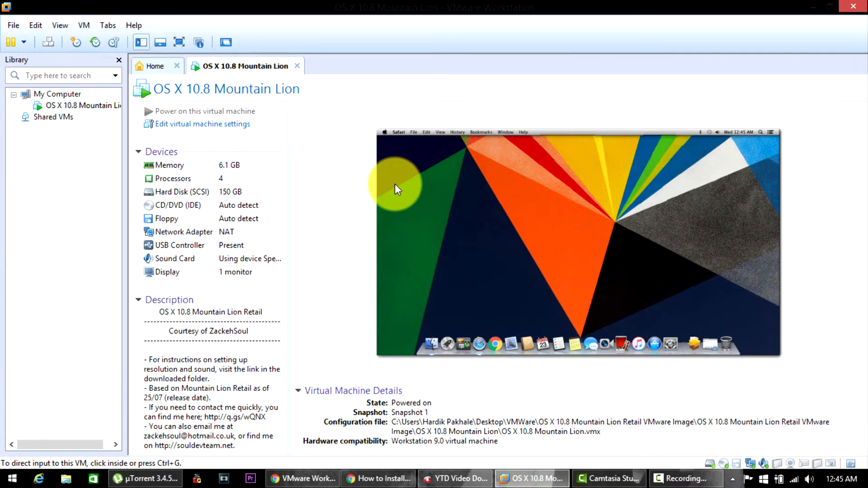
mouse_move(374, 176)
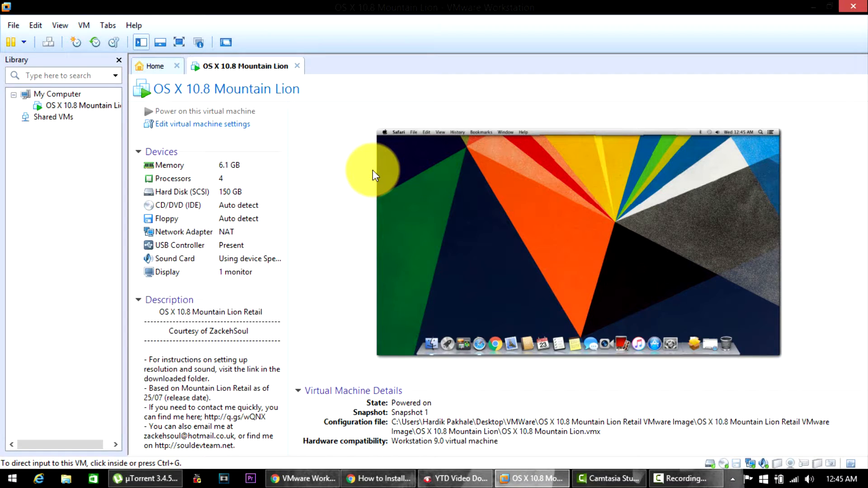
mouse_move(396, 146)
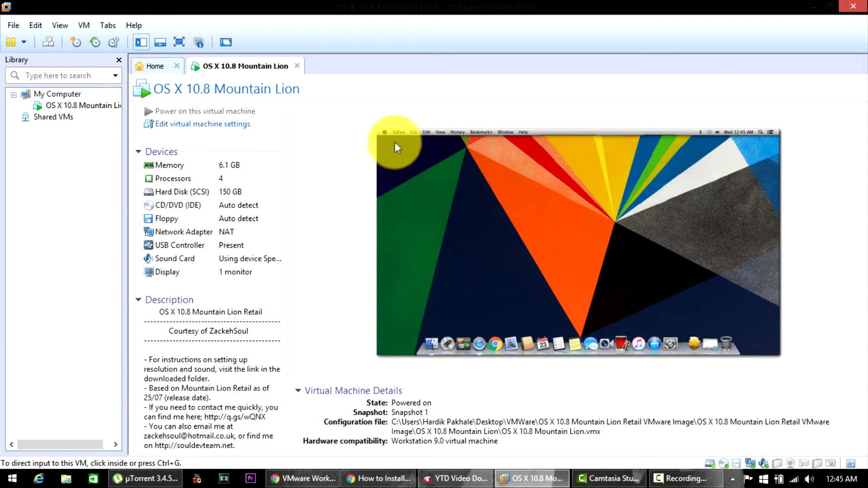
mouse_move(744, 308)
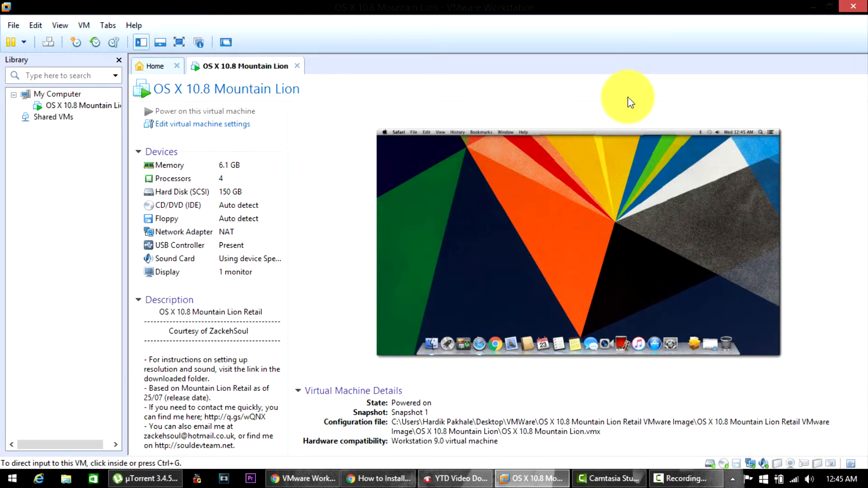
mouse_move(385, 138)
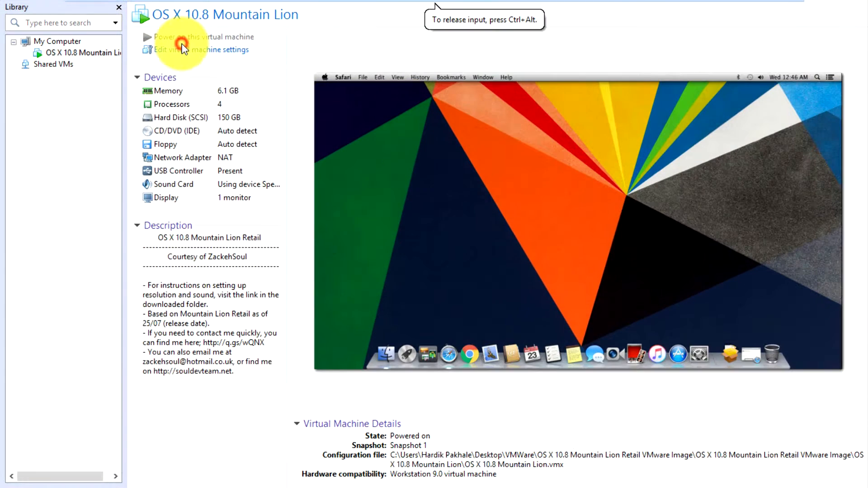
mouse_move(438, 2)
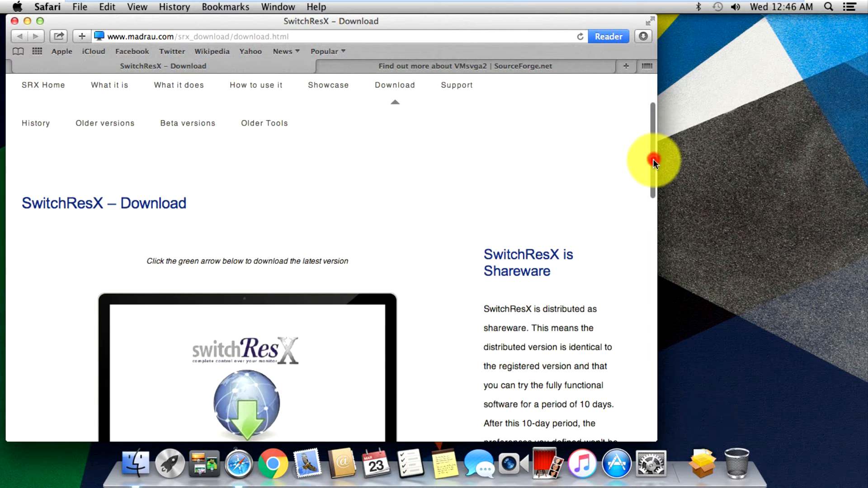
Step: Scroll the SwitchResX download page down to its download section
scroll("down", 3)
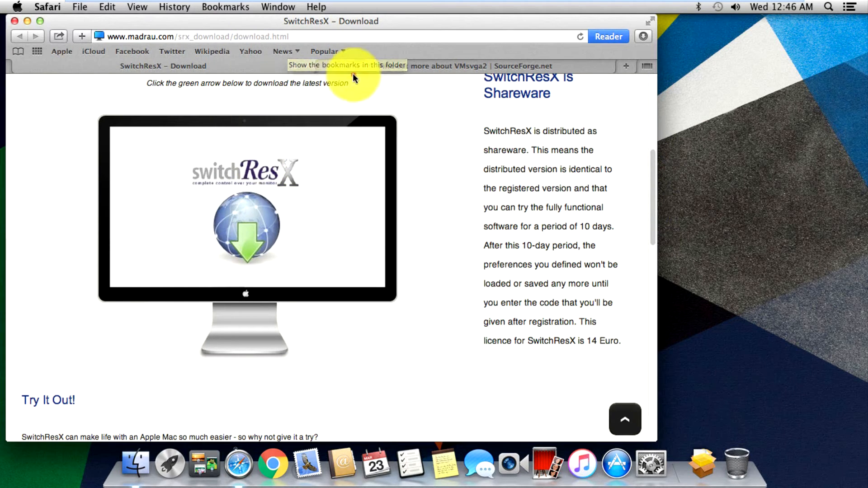
Step: Switch to the SourceForge VMsvga2 post-download tab and scroll through it
left_click(465, 66)
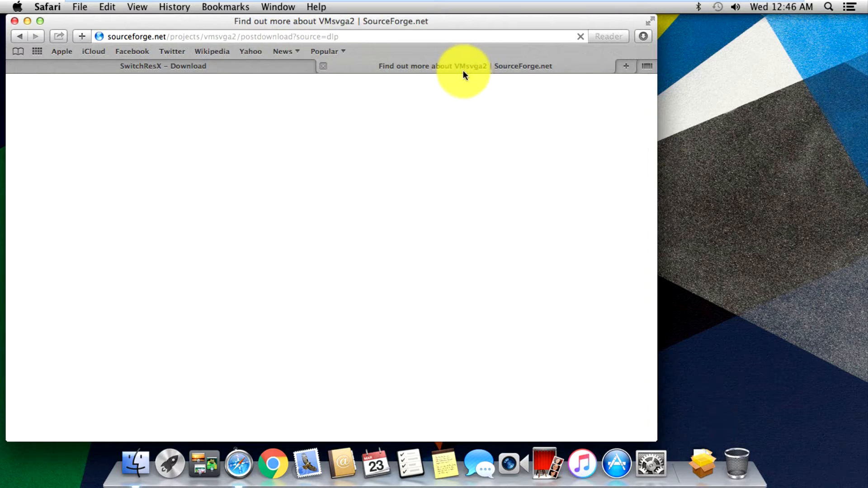
mouse_move(487, 74)
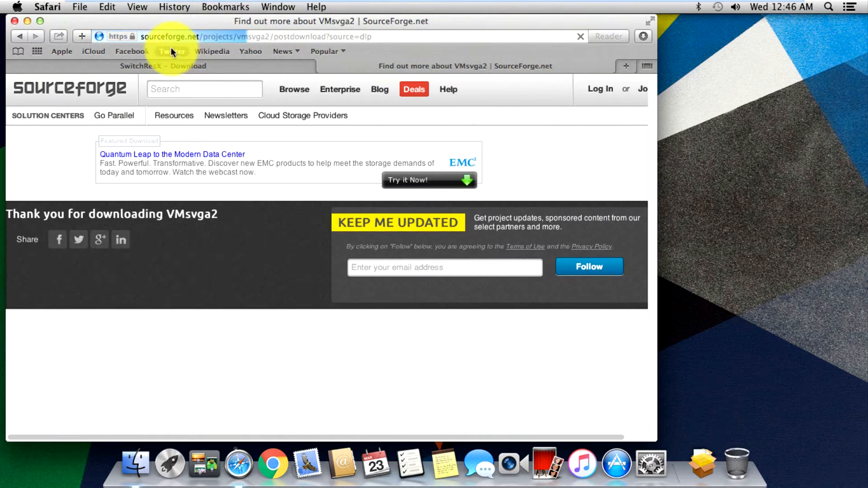
scroll("down", 3)
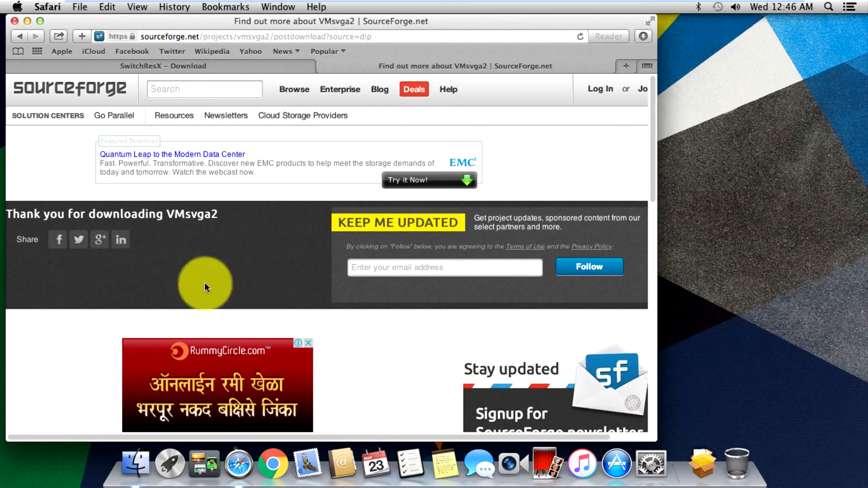
mouse_move(230, 231)
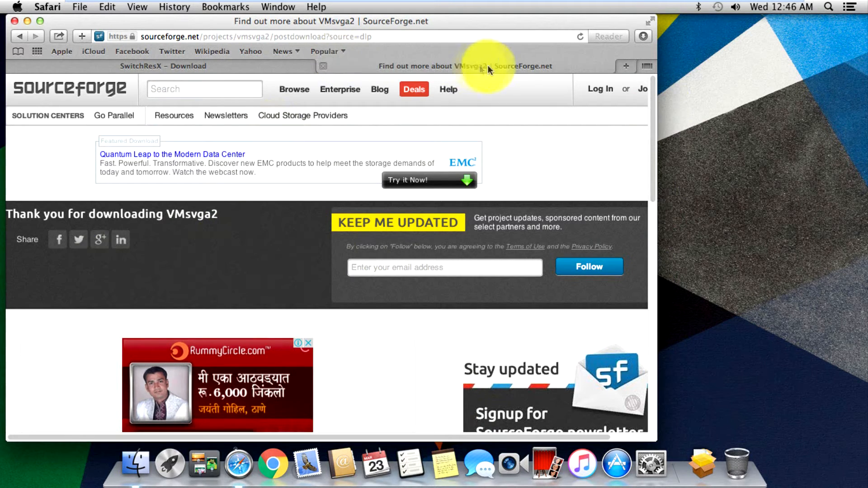
mouse_move(255, 73)
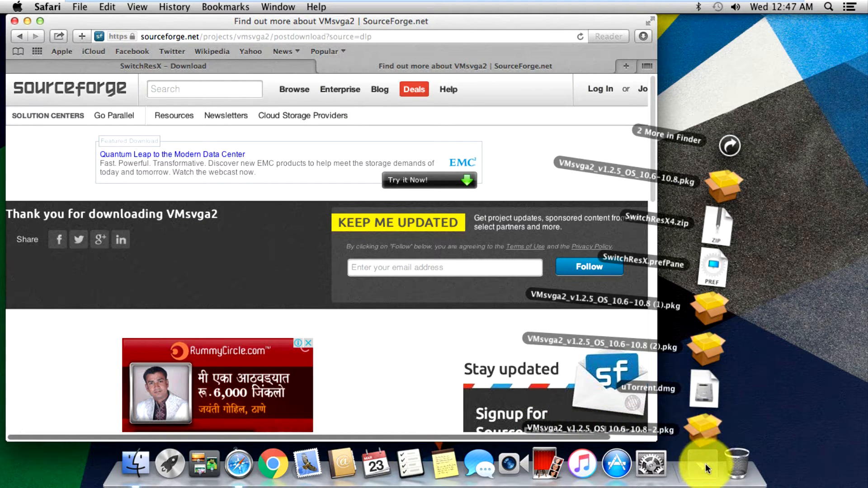
Step: Show Finder's Downloads folder and check the actions for the VMsvga2 installer package
left_click(129, 464)
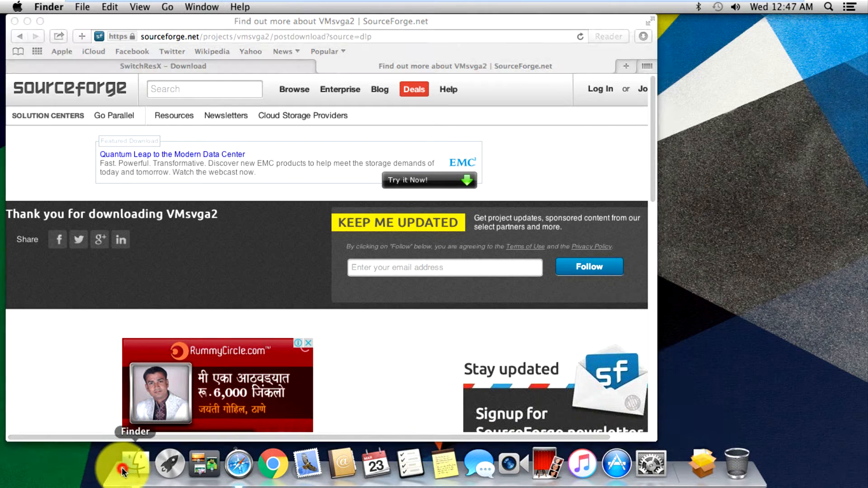
left_click(133, 462)
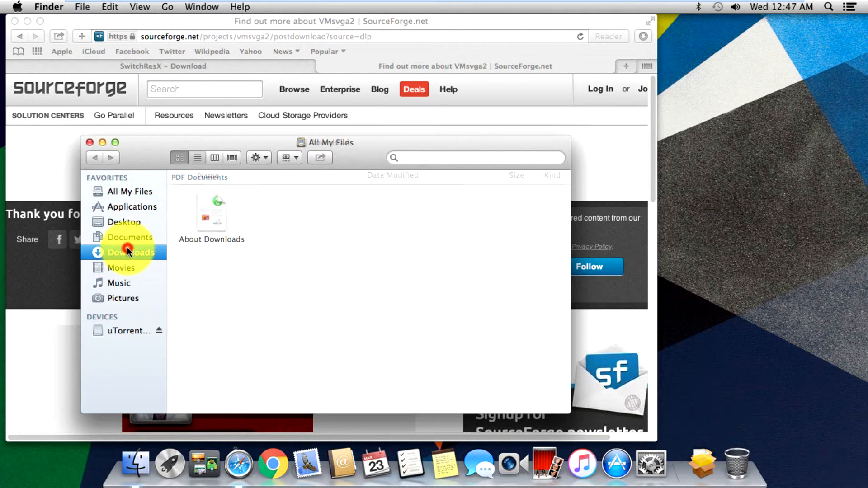
right_click(199, 187)
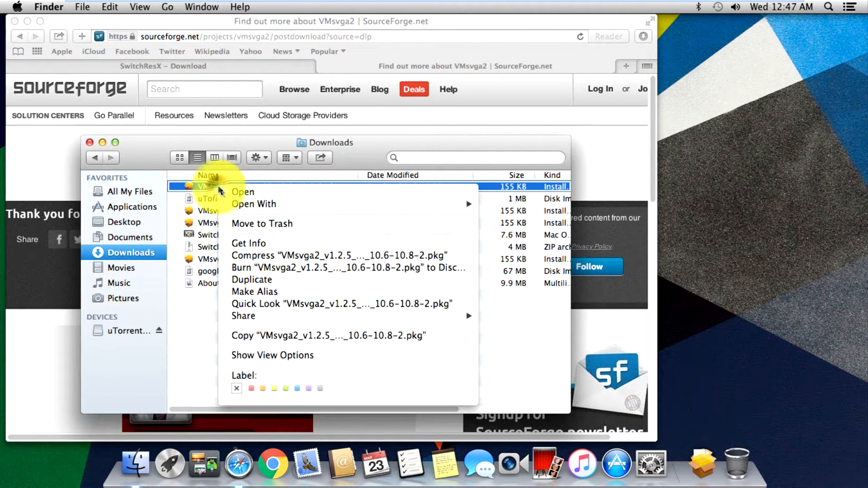
mouse_move(254, 204)
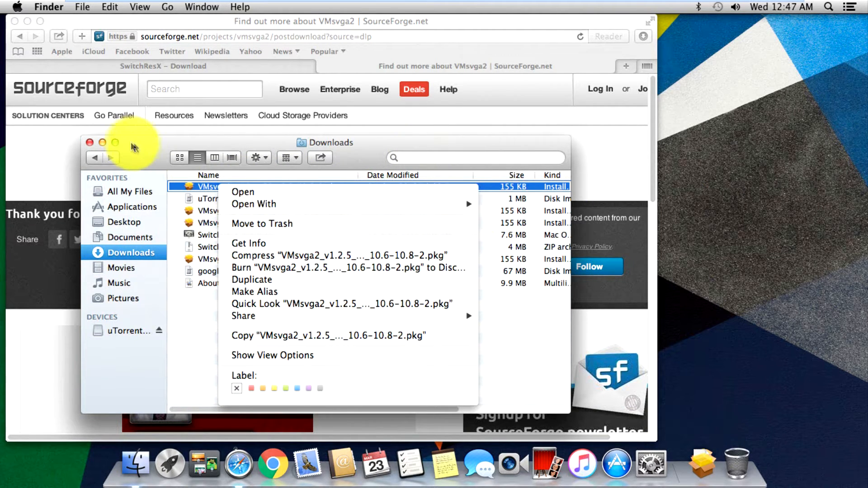
left_click(183, 26)
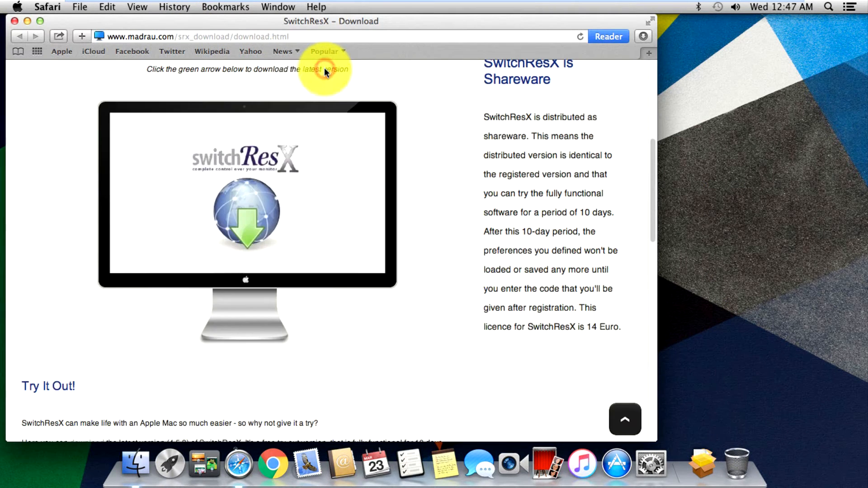
mouse_move(310, 232)
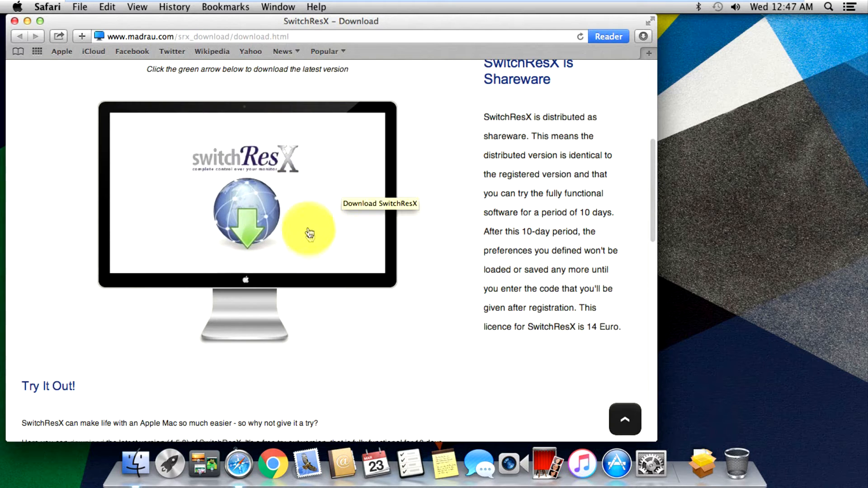
mouse_move(285, 196)
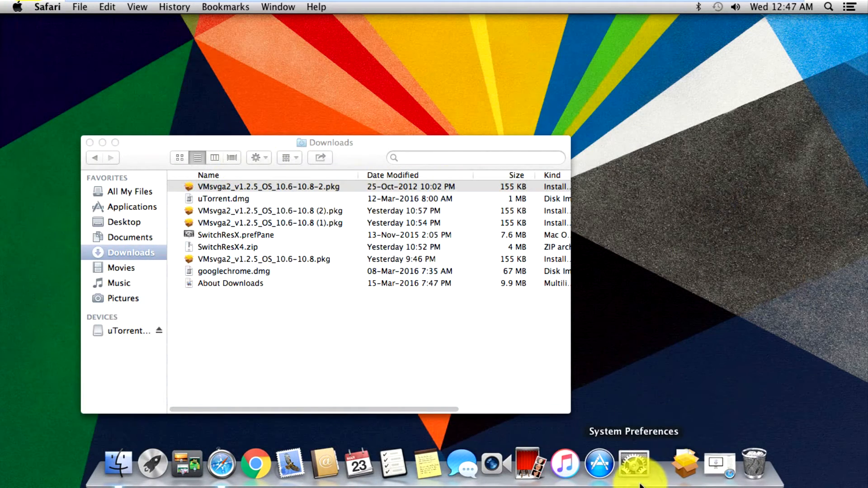
Step: Open System Preferences and go into the SwitchResX pane under Other
left_click(633, 464)
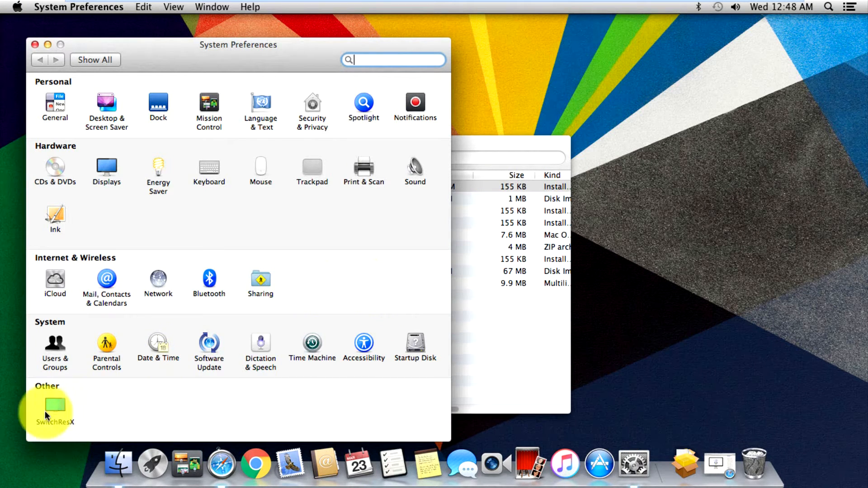
left_click(54, 404)
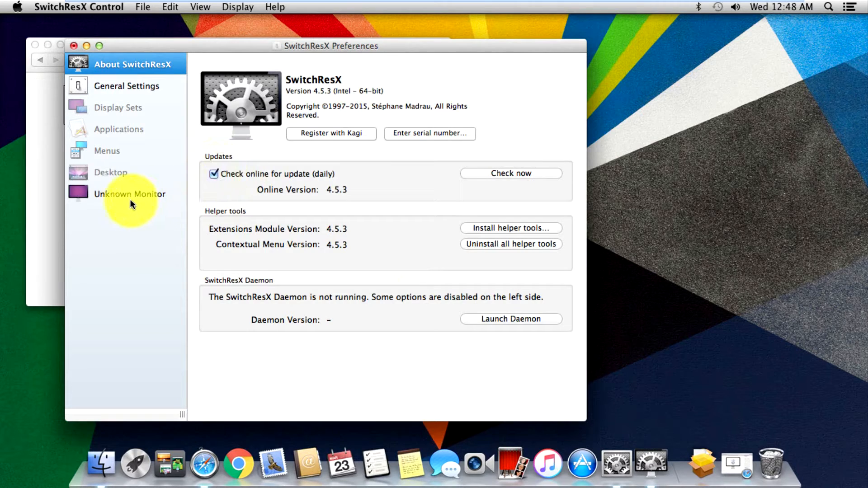
Step: Show the Unknown Monitor's Current Resolutions list, with 1366 x 768 active
left_click(131, 194)
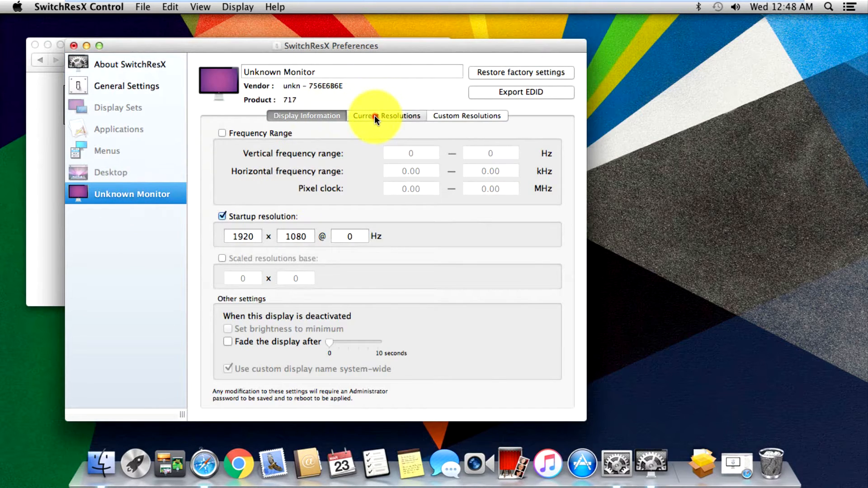
left_click(388, 116)
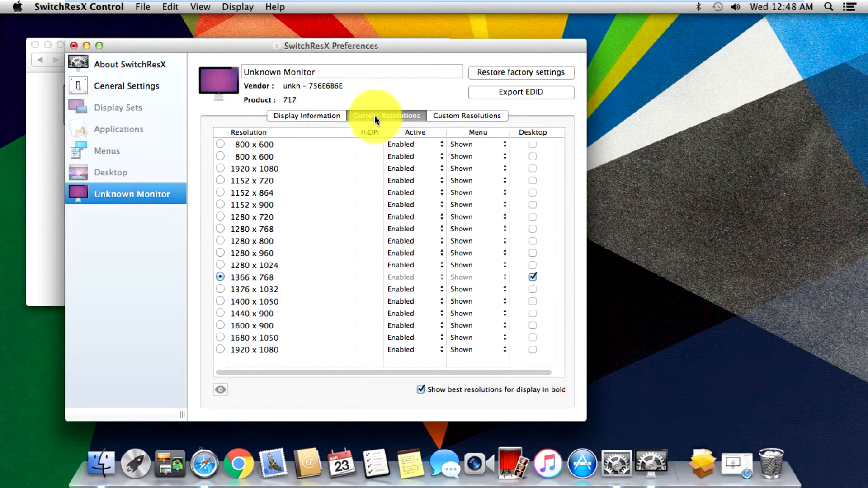
left_click(387, 116)
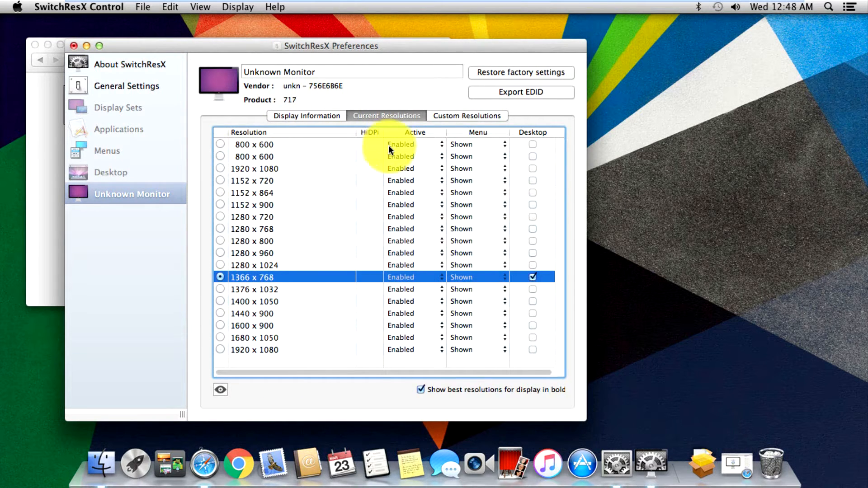
mouse_move(341, 308)
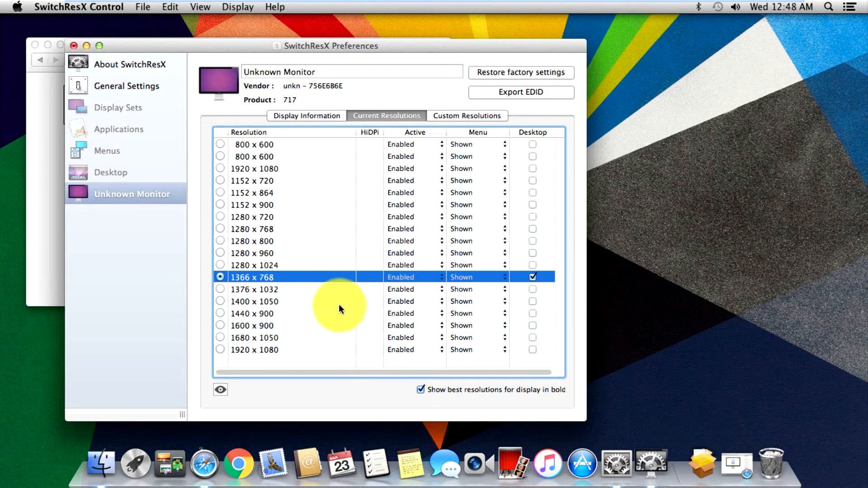
mouse_move(307, 244)
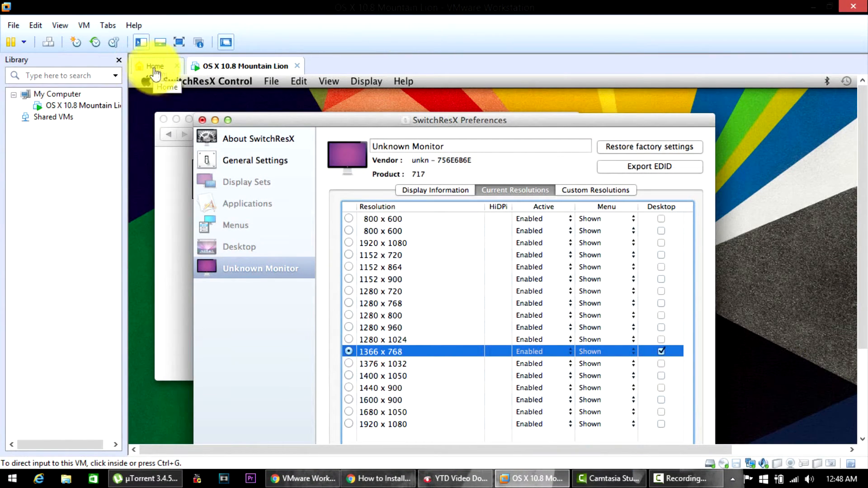
Step: Attempt Shut Down from the Apple menu, letting SwitchResX refuse and dismissing the cancelled-shutdown notice
left_click(147, 81)
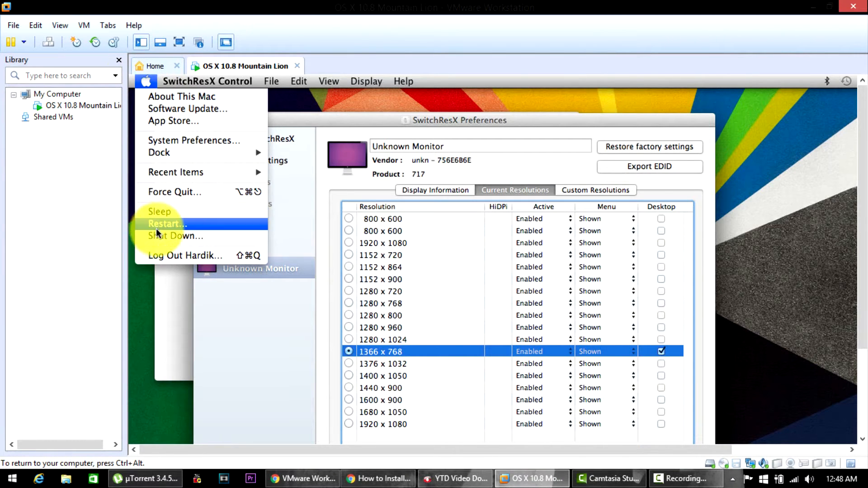
left_click(175, 235)
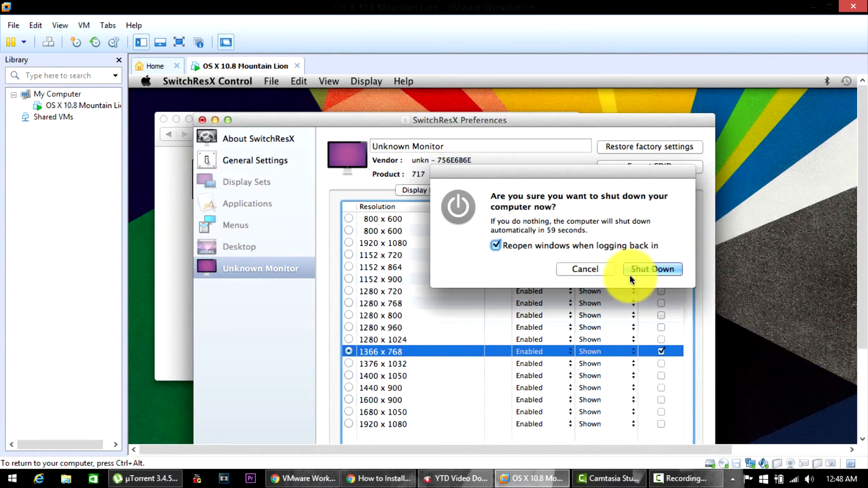
left_click(653, 269)
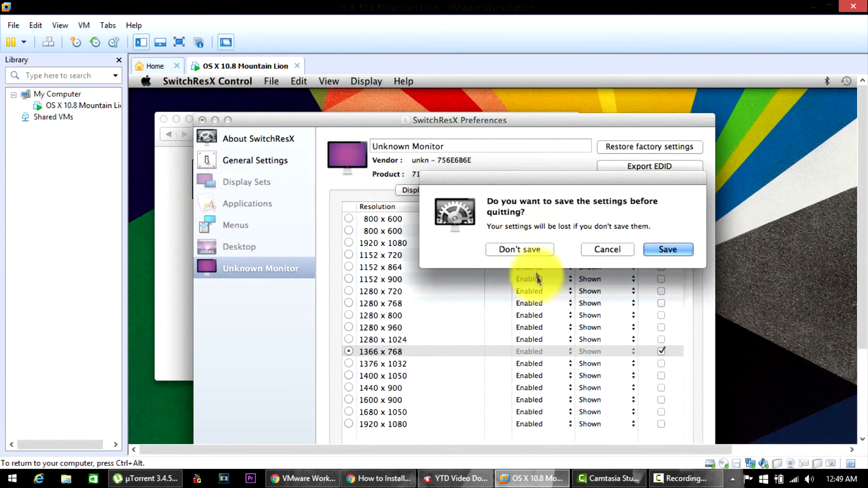
left_click(668, 250)
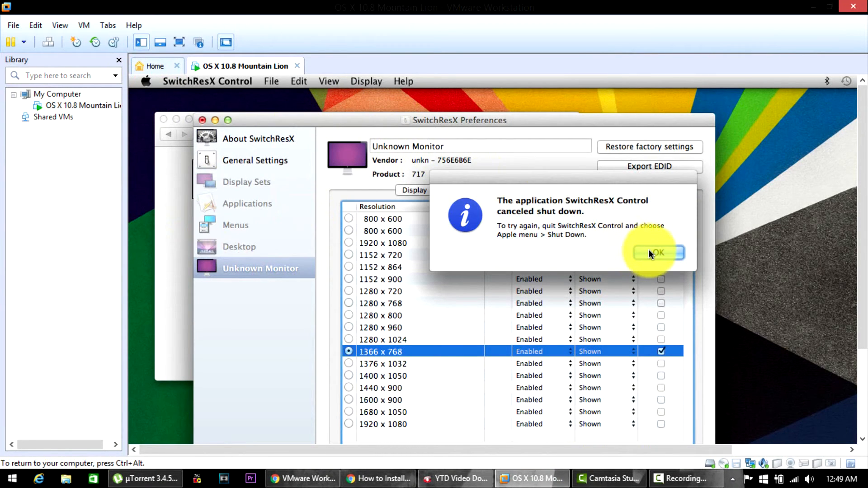
left_click(656, 253)
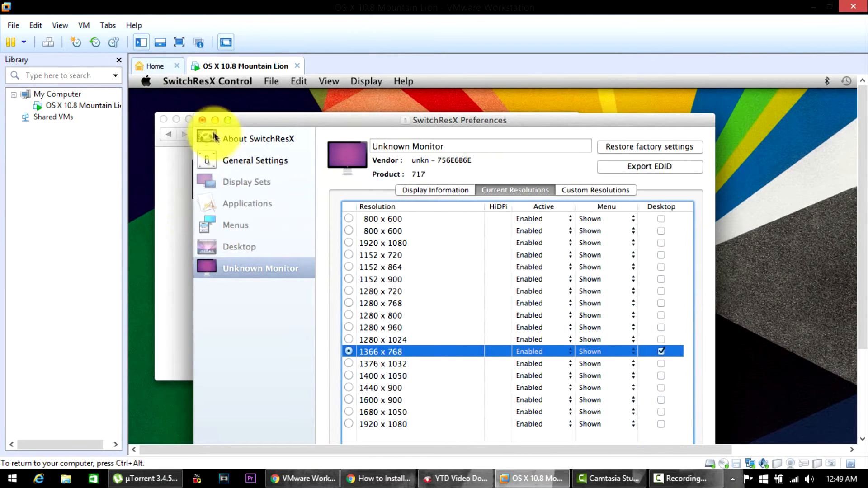
Step: Quit SwitchResX without saving, then shut down the Mountain Lion VM via the Apple menu
left_click(201, 119)
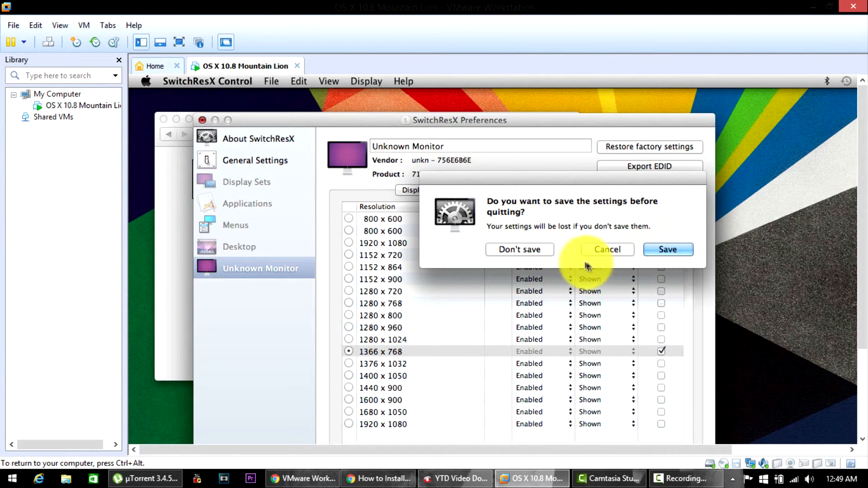
left_click(519, 250)
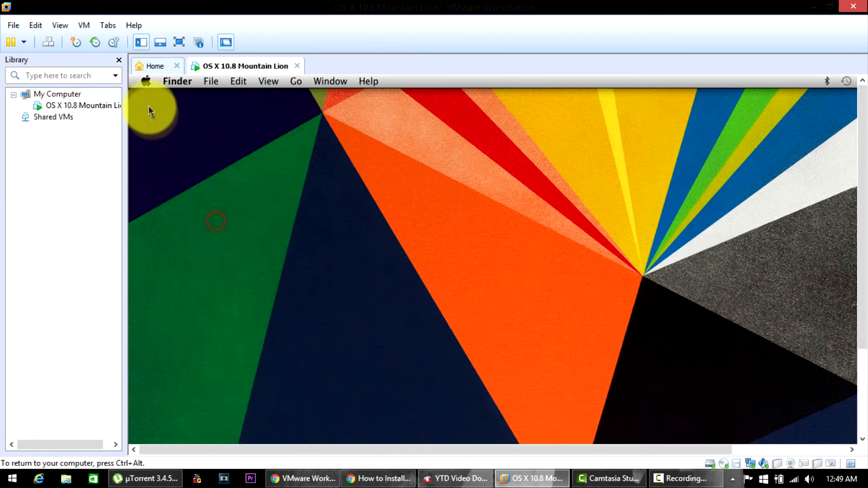
left_click(146, 81)
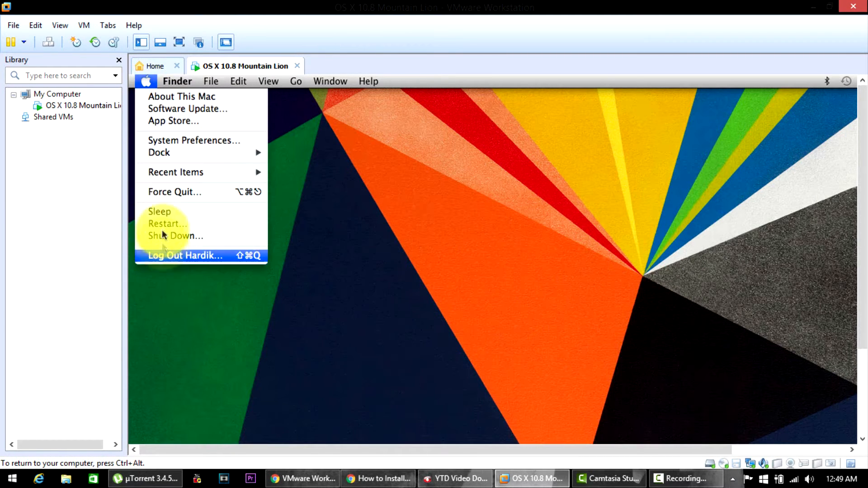
left_click(176, 235)
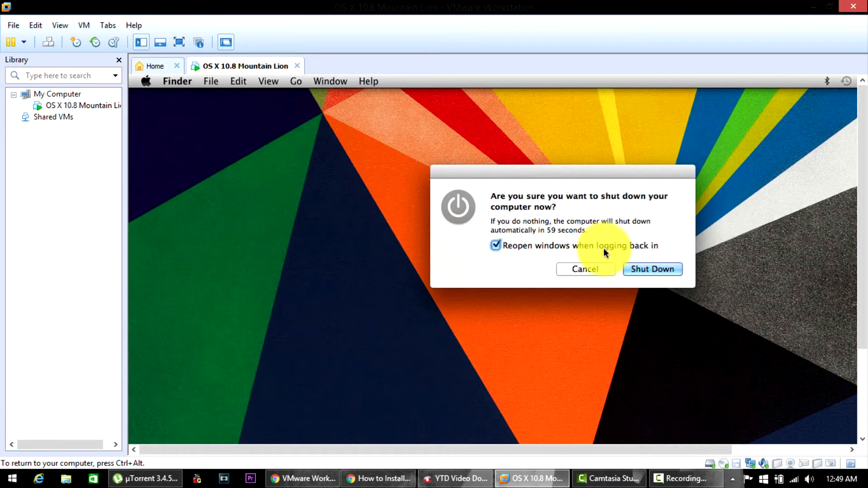
left_click(652, 270)
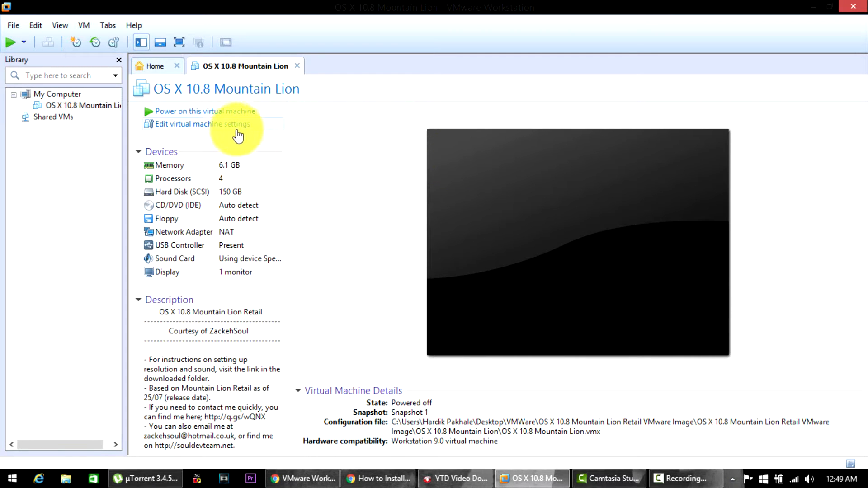
Step: Set the VM's Display to 1 monitor with 1920 x 1080 maximum resolution and save
left_click(203, 124)
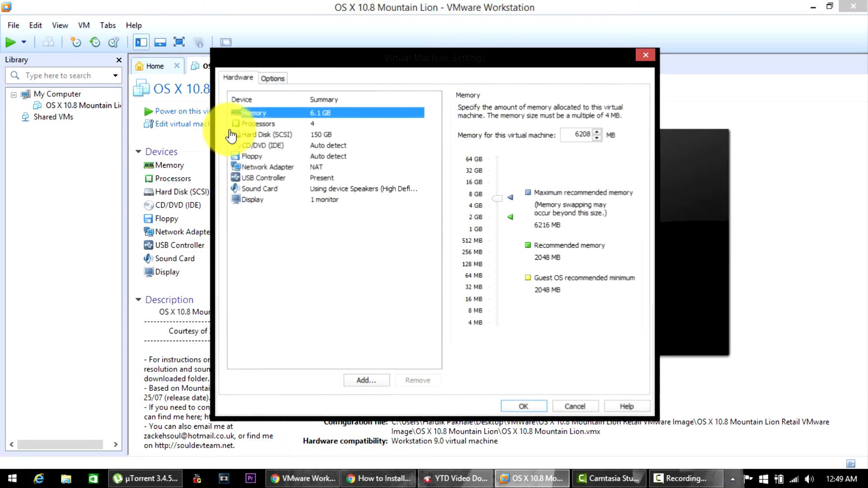
mouse_move(495, 195)
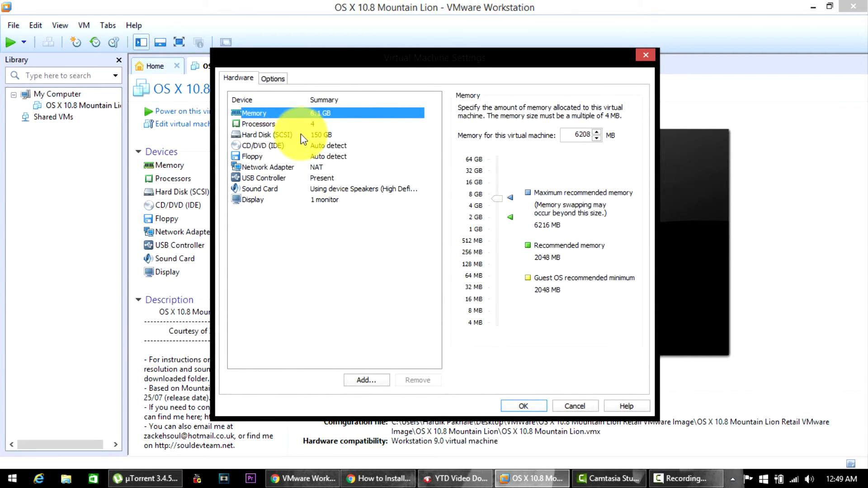
left_click(258, 124)
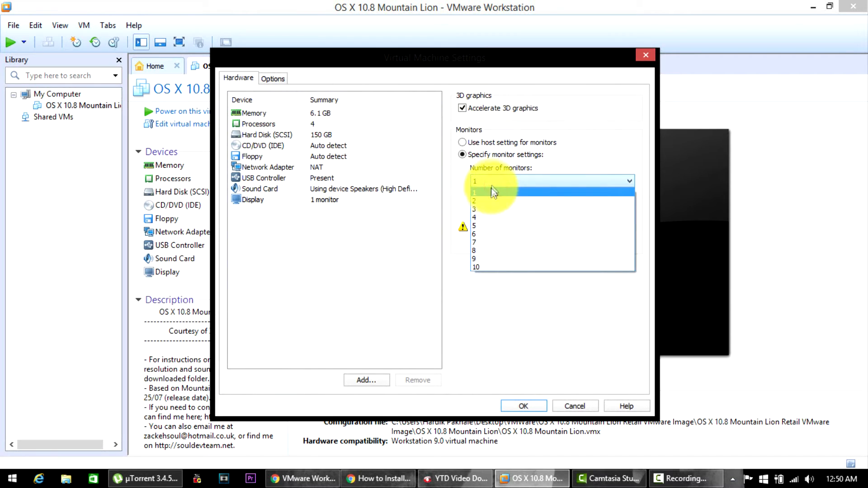
left_click(474, 181)
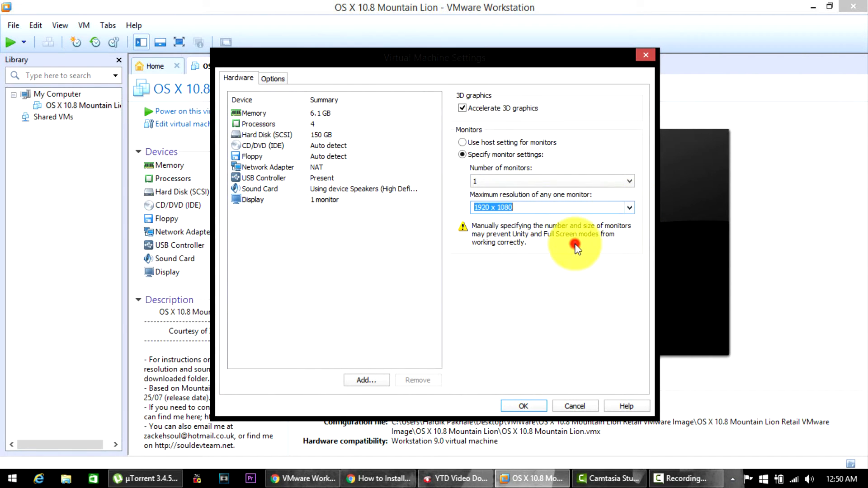
mouse_move(630, 207)
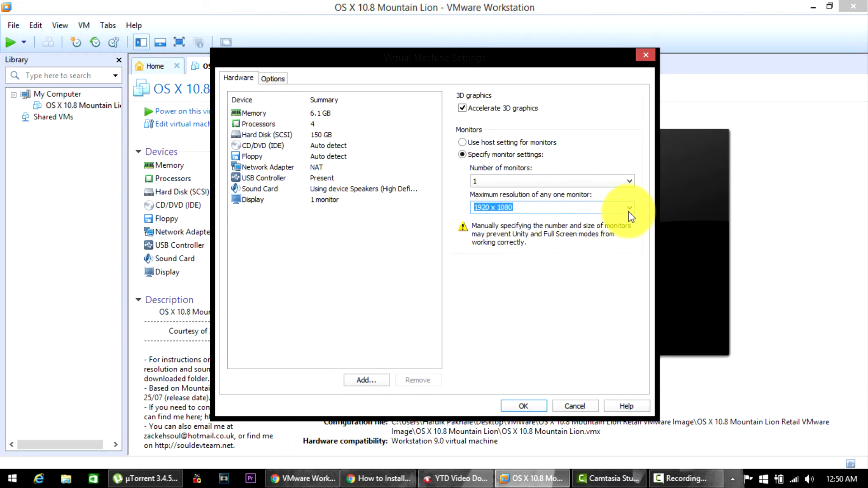
left_click(630, 208)
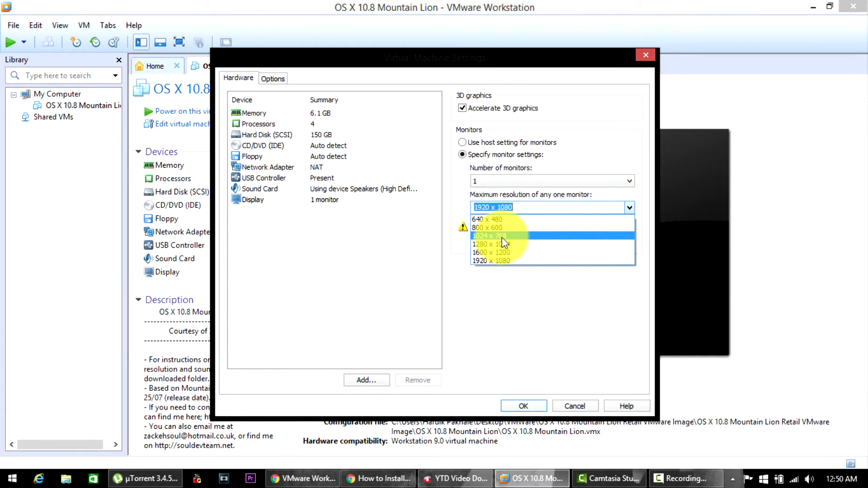
left_click(490, 260)
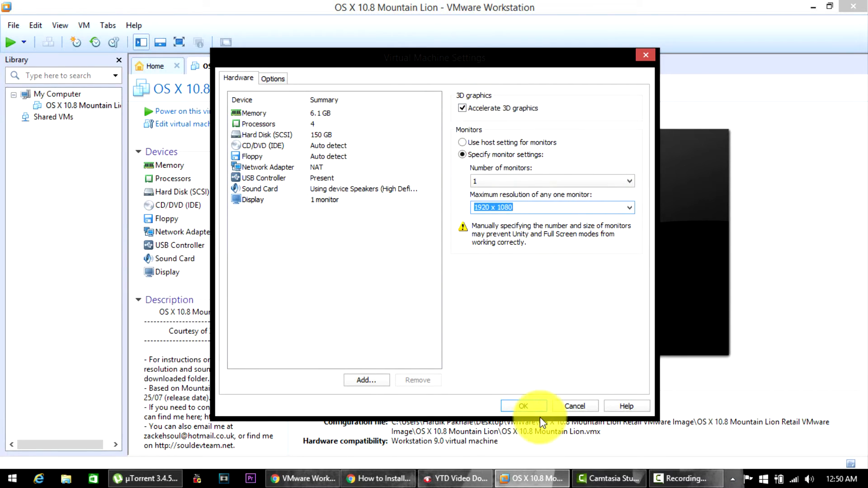
left_click(523, 406)
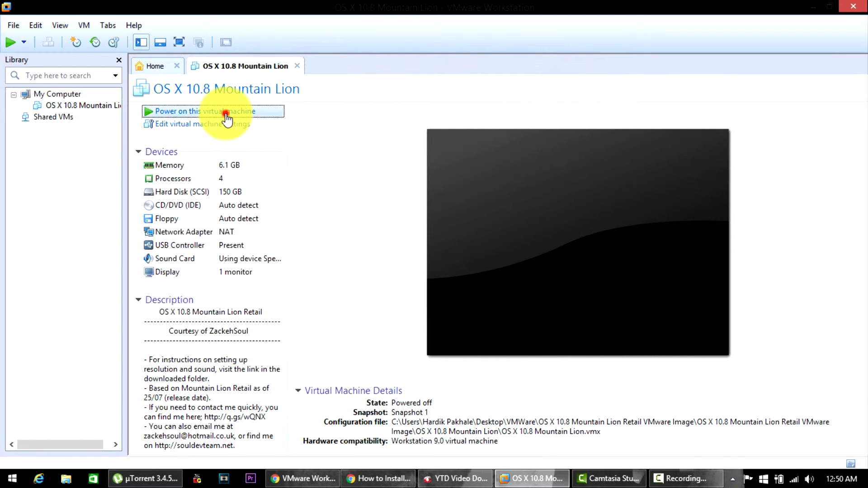
Step: Power on the Mountain Lion VM and log in at the password screen
left_click(205, 111)
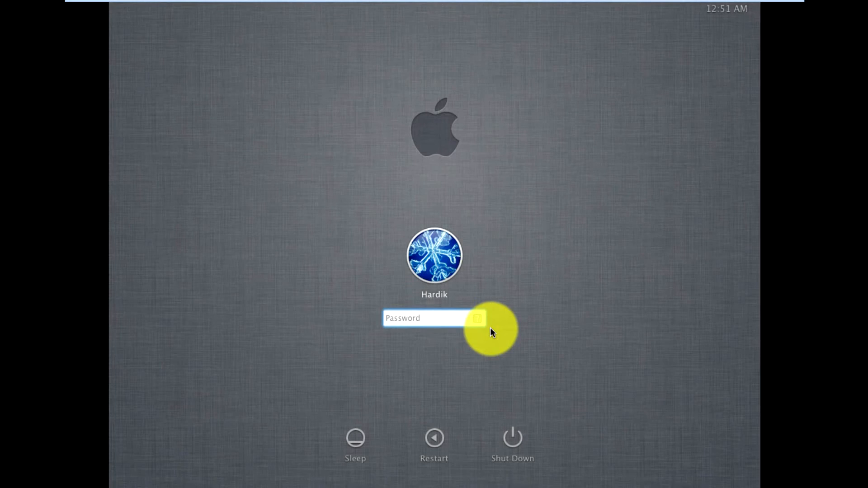
key("Return")
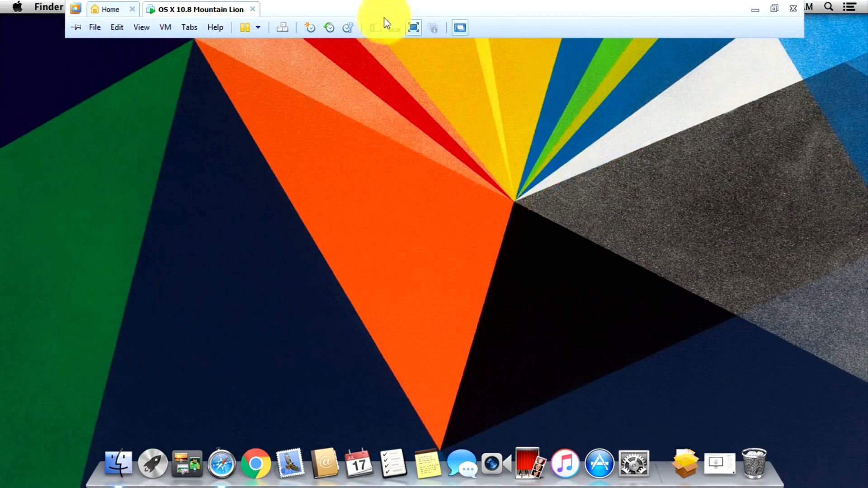
left_click(774, 9)
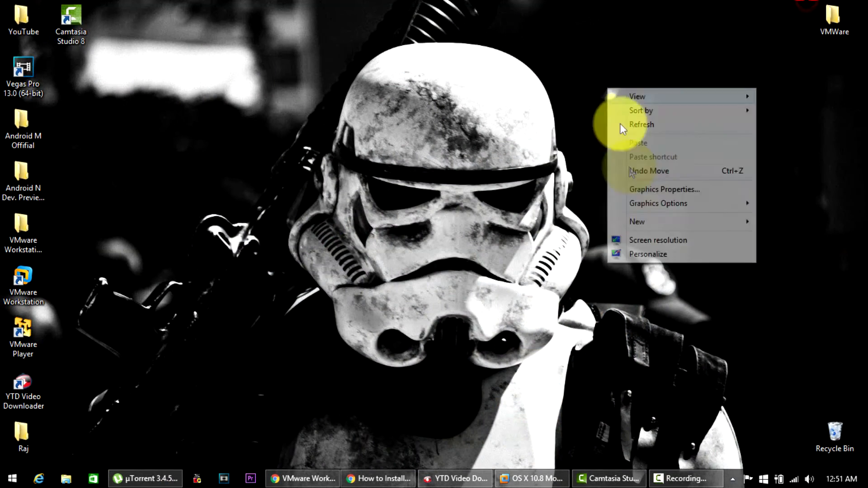
left_click(659, 240)
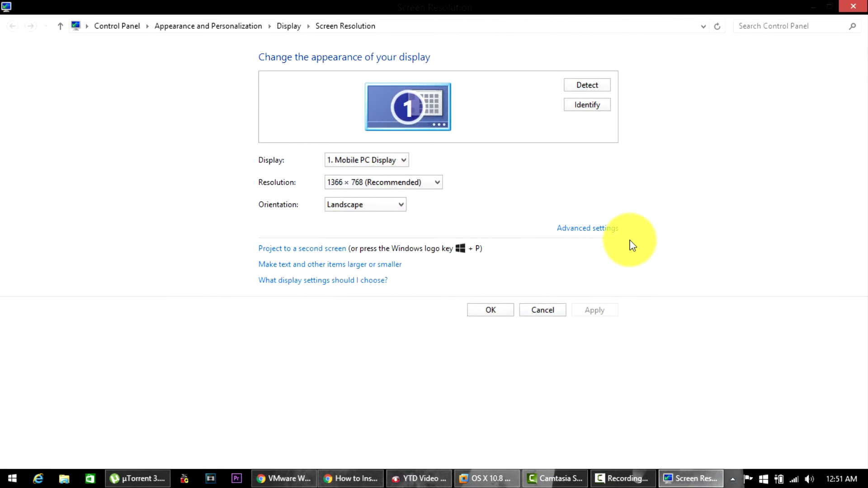
left_click(437, 181)
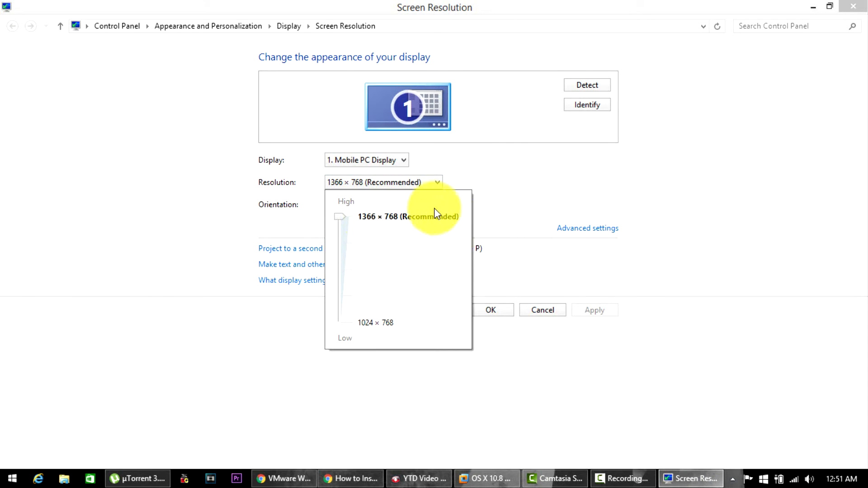
left_click(408, 216)
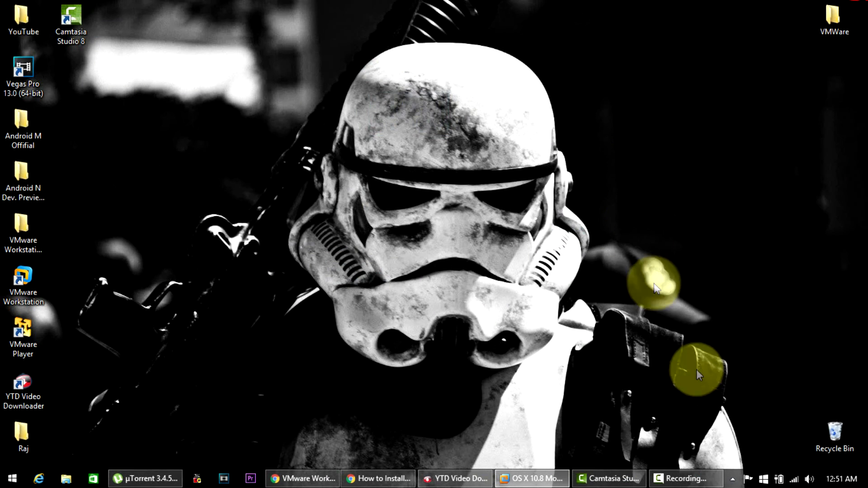
left_click(531, 478)
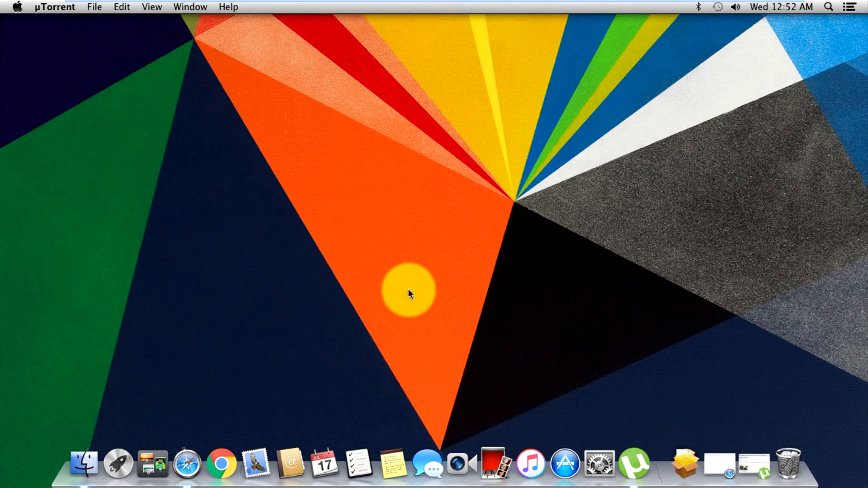
Step: Open SwitchResX from System Preferences and select Unknown Monitor, showing its 1920 x 1080 startup resolution
left_click(599, 463)
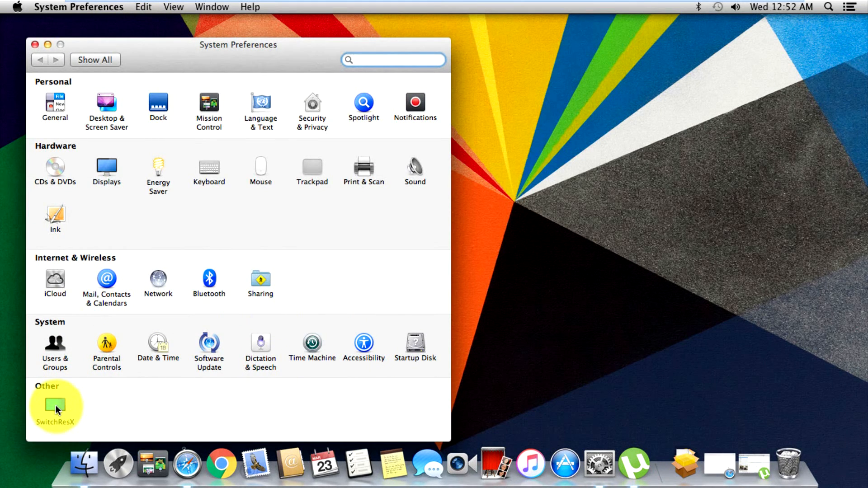
left_click(55, 405)
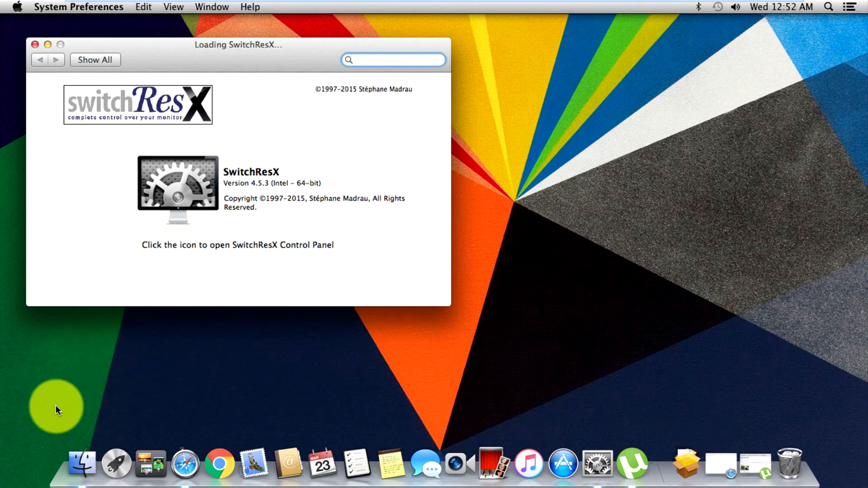
left_click(178, 191)
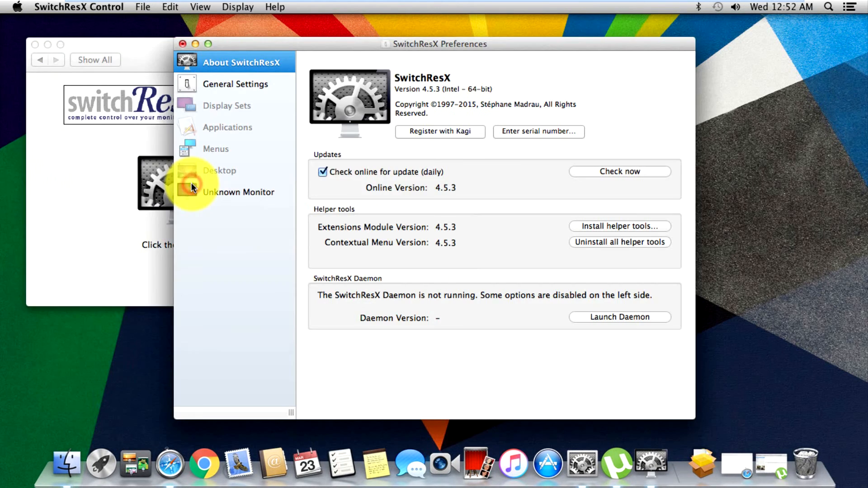
left_click(238, 192)
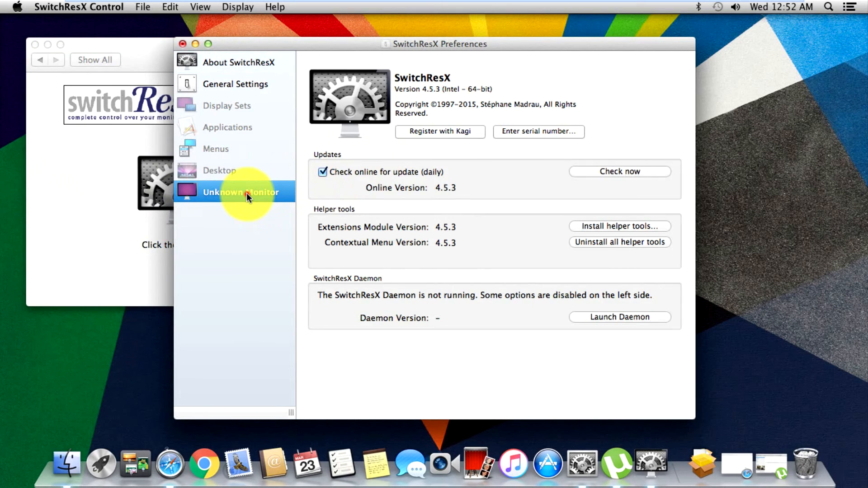
left_click(241, 191)
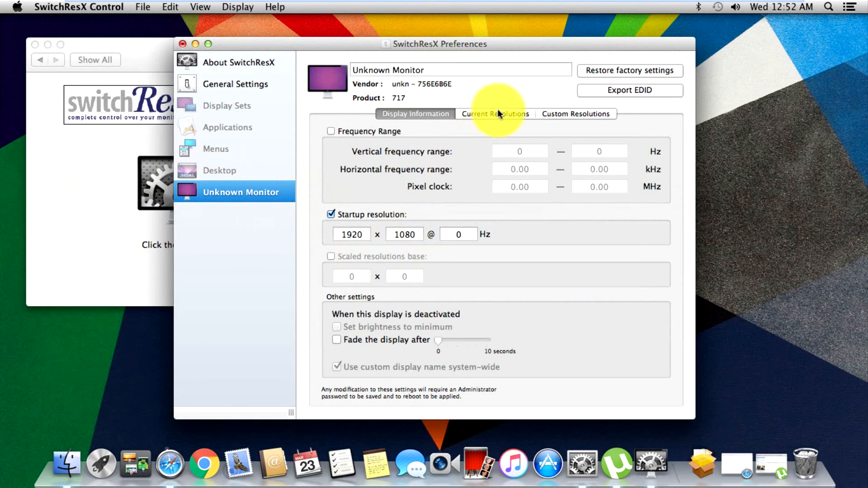
Step: Remove the empty 0 × 0 custom resolution, keeping only 1920 × 1080, and return to Current Resolutions
left_click(496, 114)
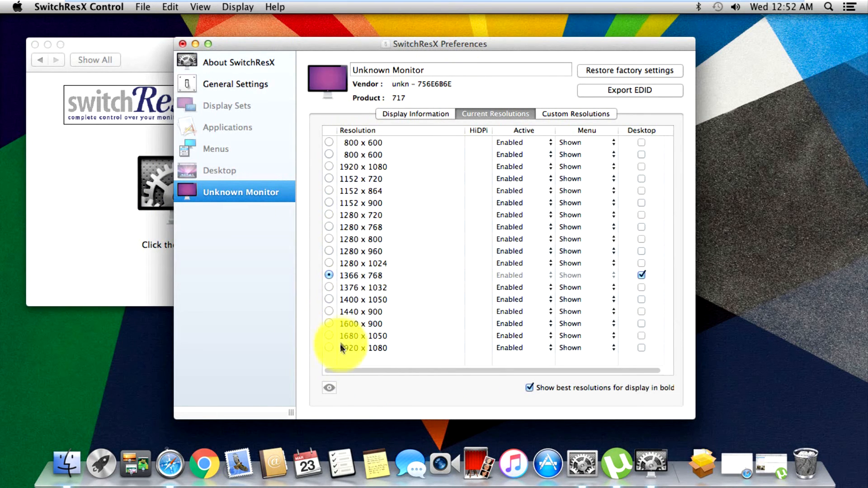
left_click(576, 114)
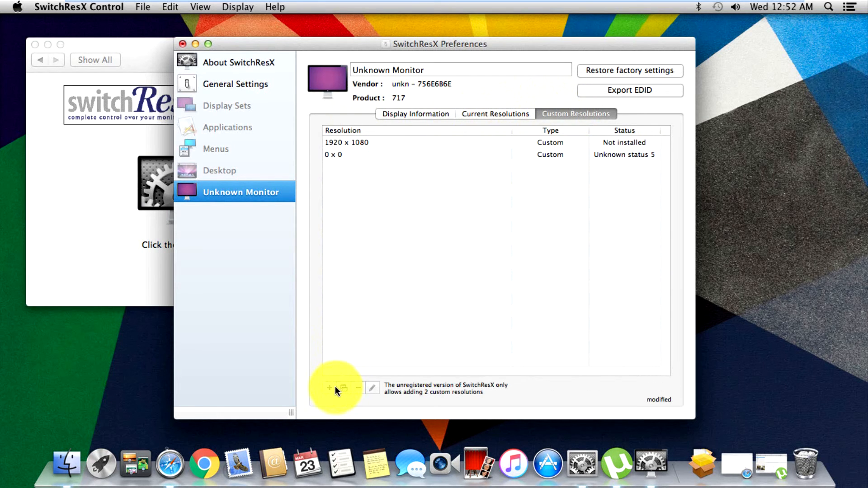
mouse_move(493, 201)
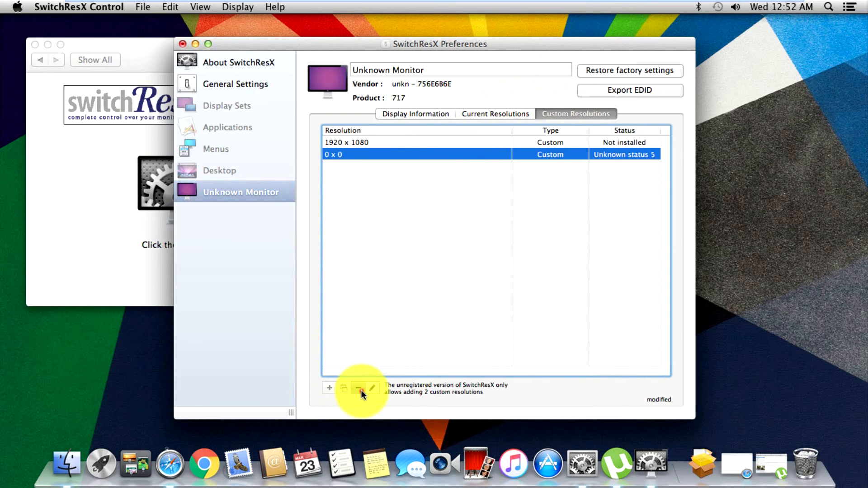
left_click(360, 388)
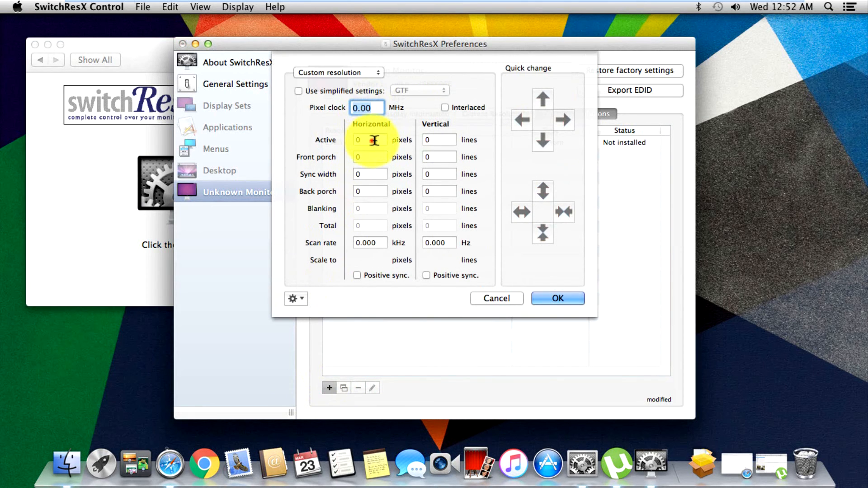
left_click(439, 139)
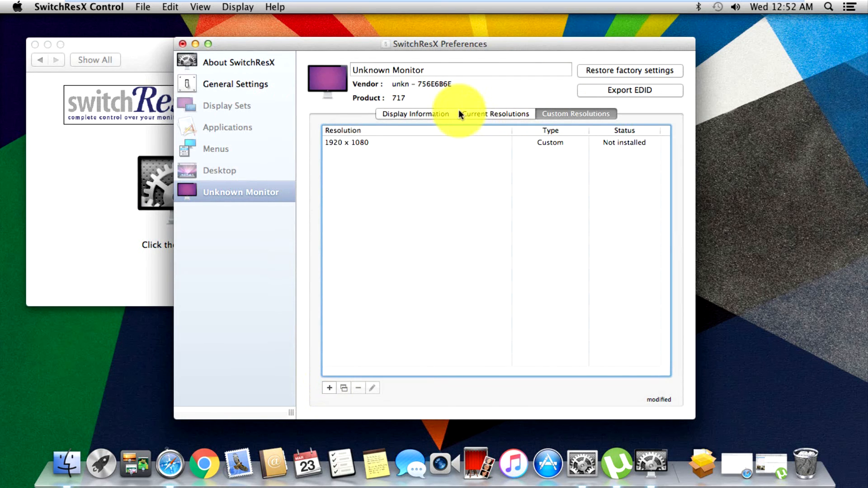
left_click(495, 114)
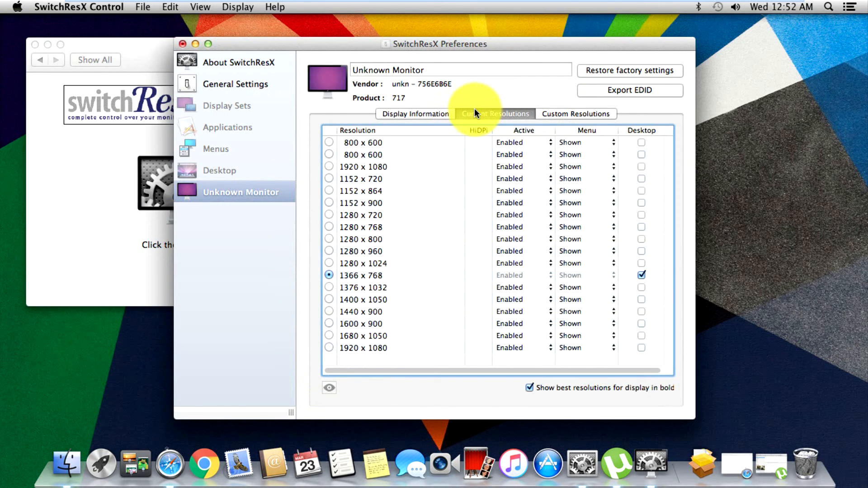
Step: Select 1366 × 768, authenticate with the admin password to save, and close the SwitchResX pane
left_click(495, 114)
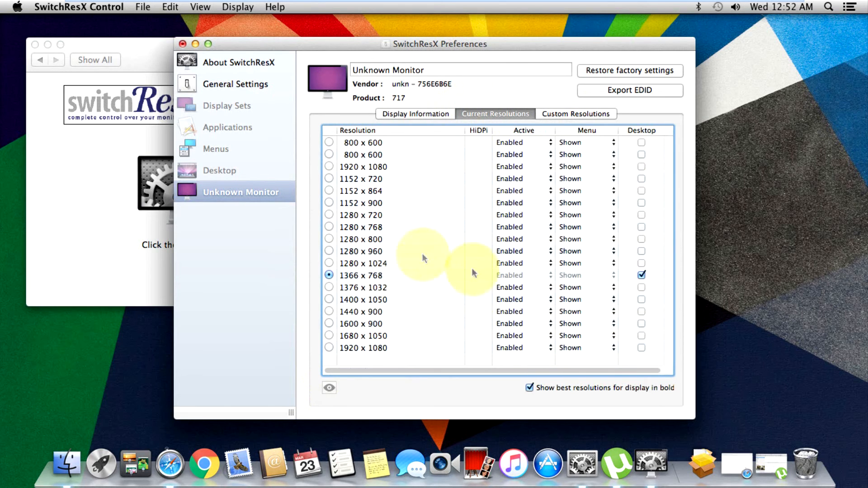
mouse_move(415, 318)
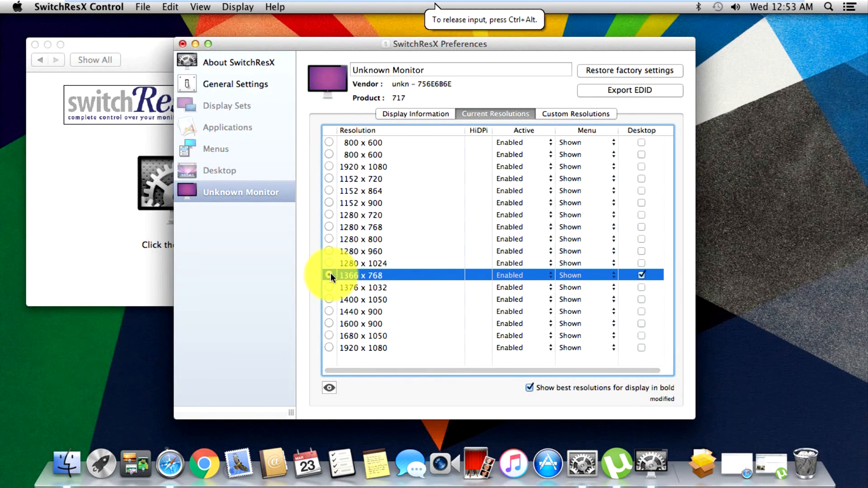
left_click(328, 275)
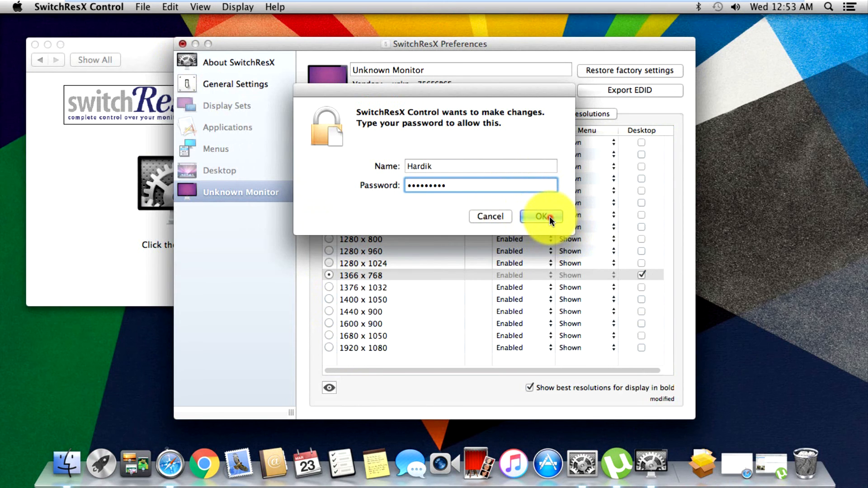
left_click(541, 216)
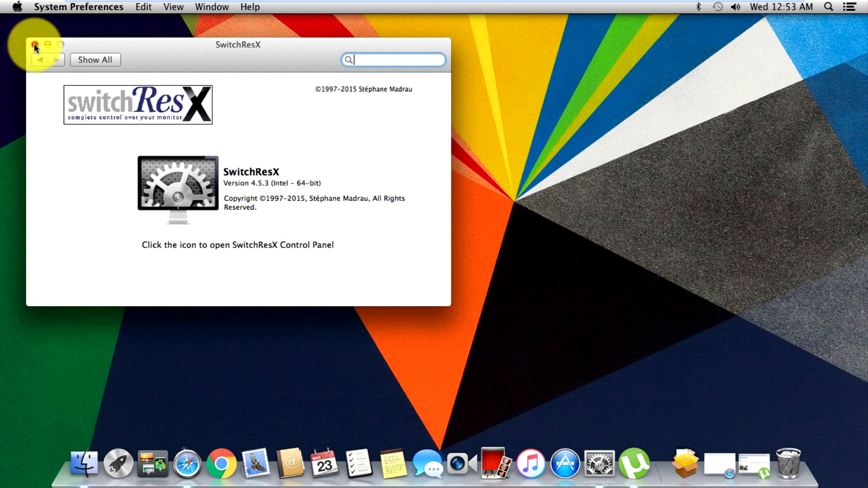
left_click(34, 45)
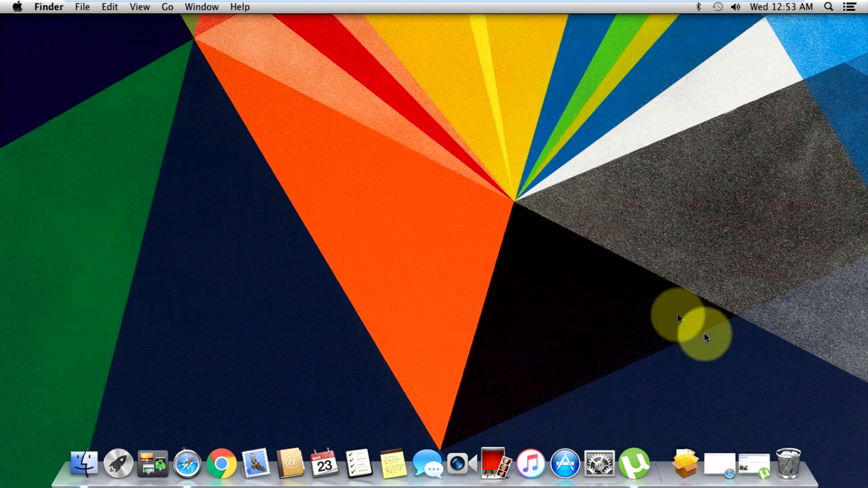
Step: Close Safari's SwitchResX download page and return to the Windows host desktop
left_click(204, 463)
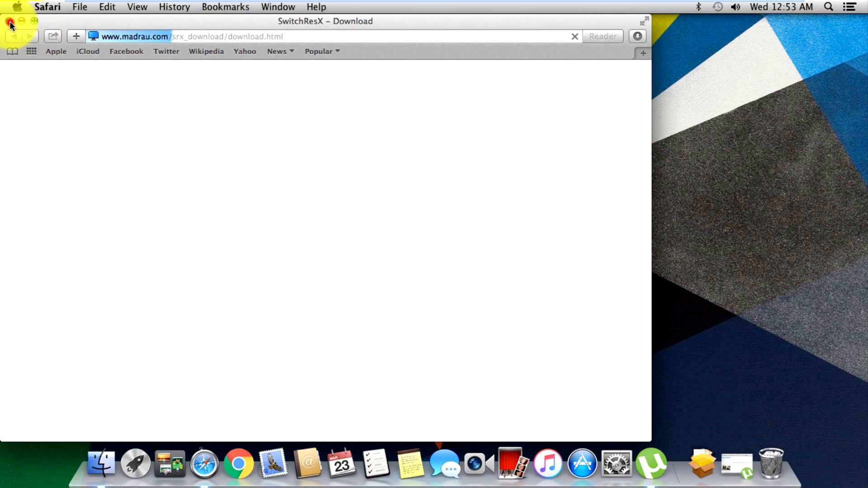
left_click(10, 21)
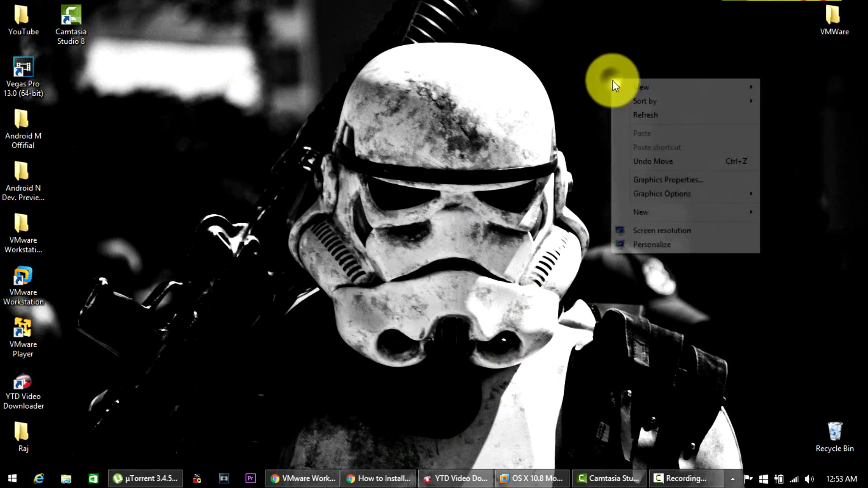
left_click(629, 113)
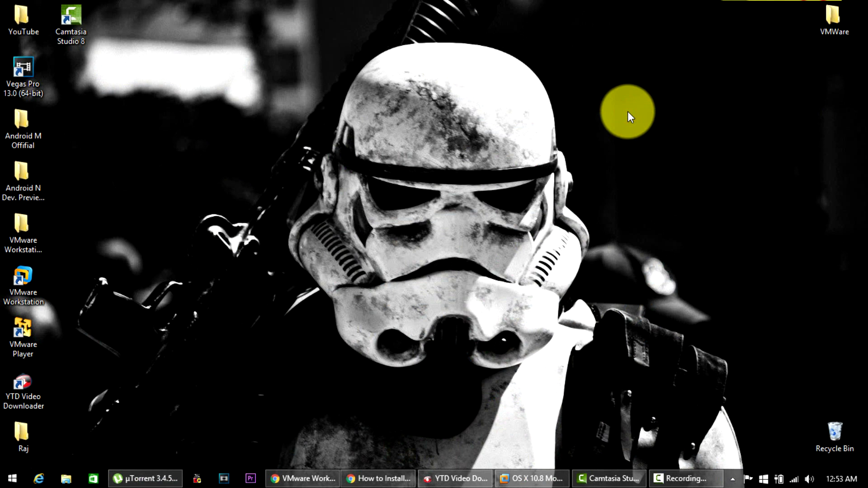